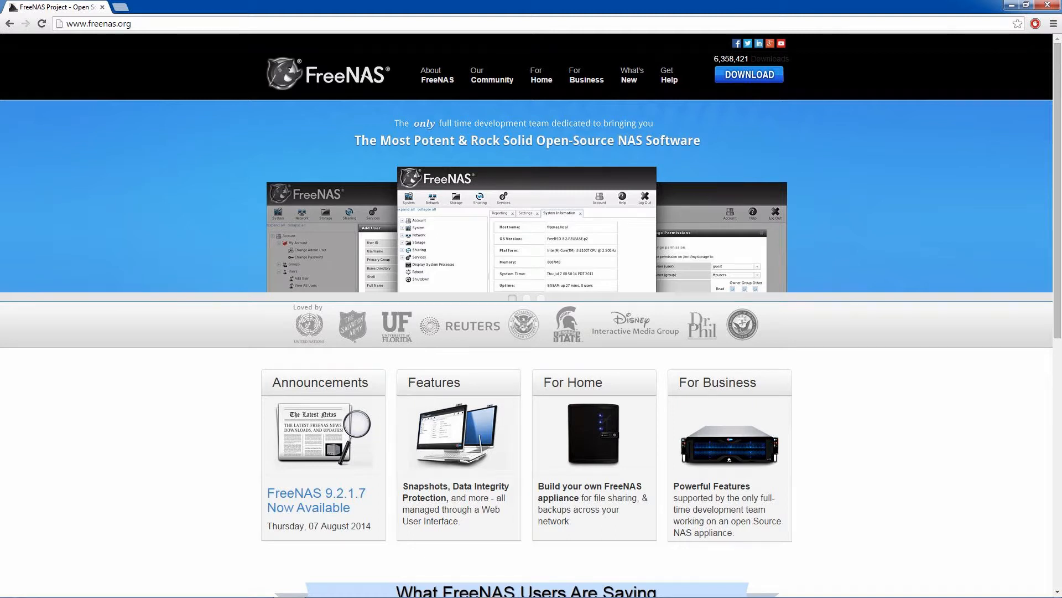
{"action": "type", "text": "www.albtechrva.com"}
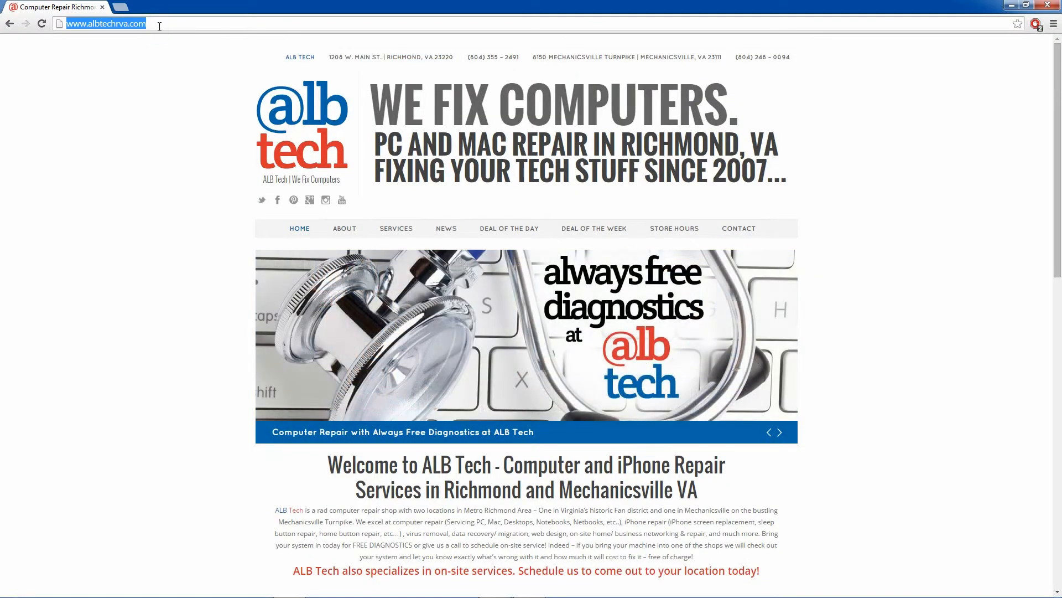
Step: Log in to the FreeNAS GUI at 10.0.1.58 as root
{"action": "type", "text": "10.0.1.58"}
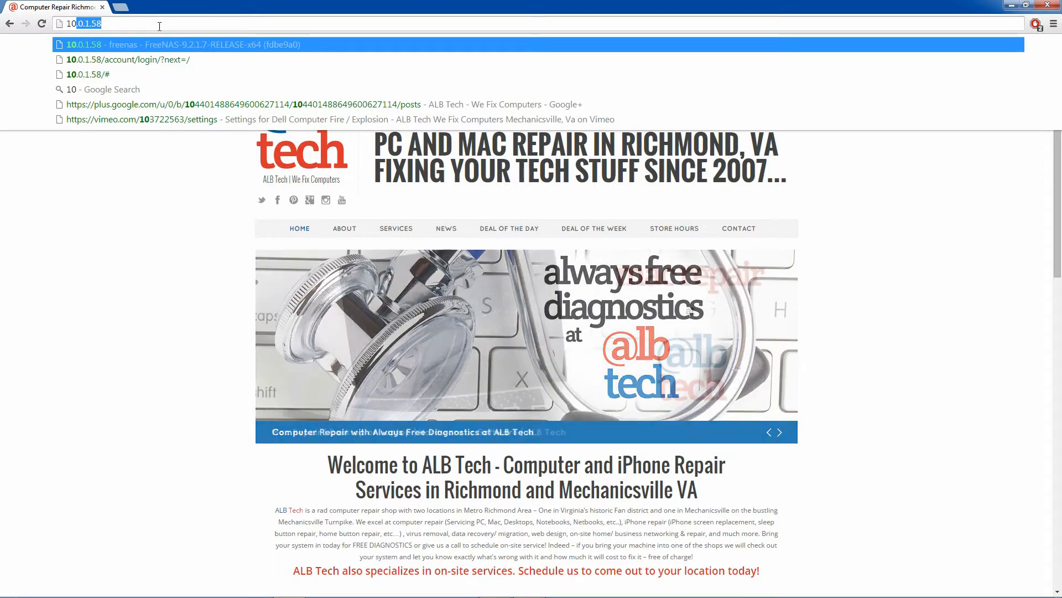
{"action": "left_click", "coordinate": [130, 59]}
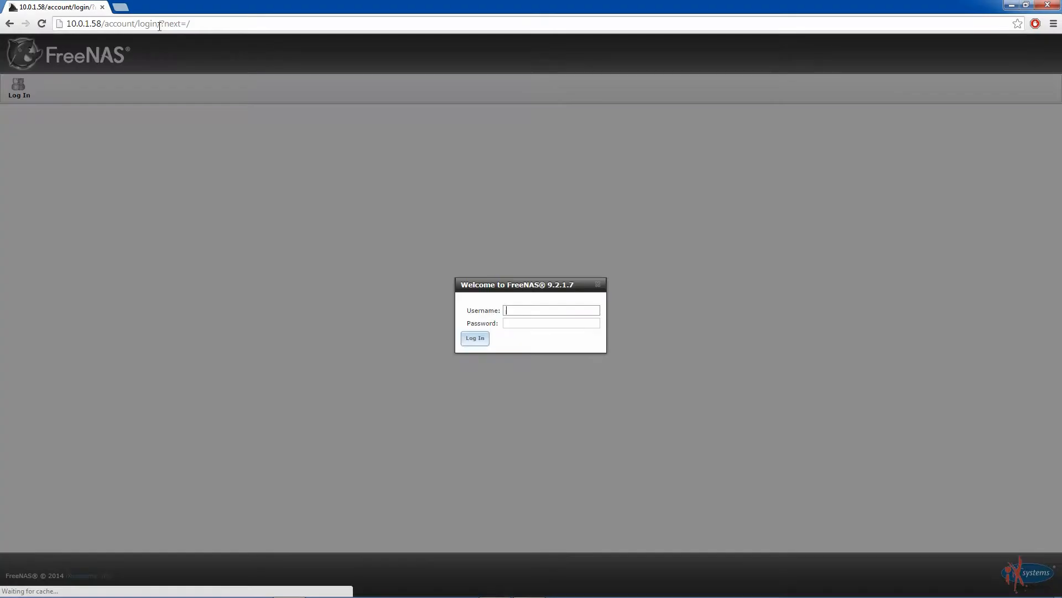
{"action": "type", "text": "root"}
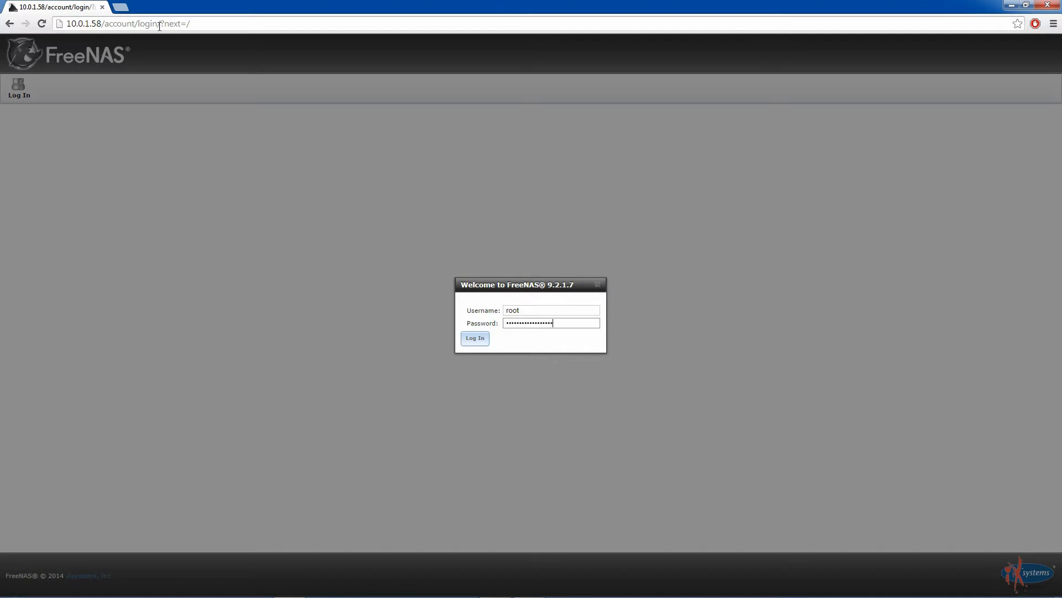
{"action": "left_click", "coordinate": [475, 338]}
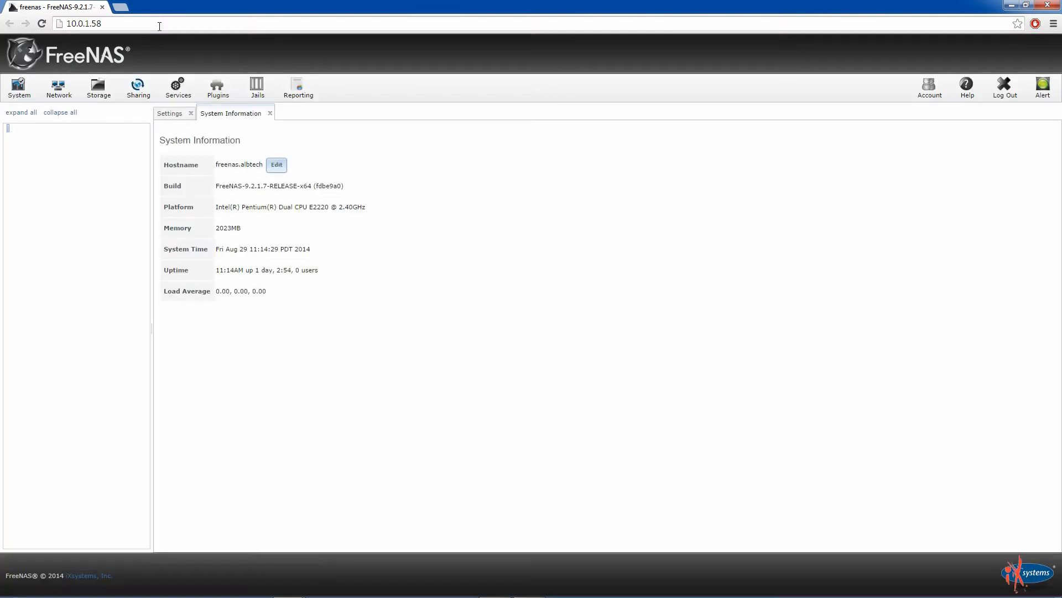
Step: Expand Storage and list the NAS's four installed disks
{"action": "left_click", "coordinate": [21, 112]}
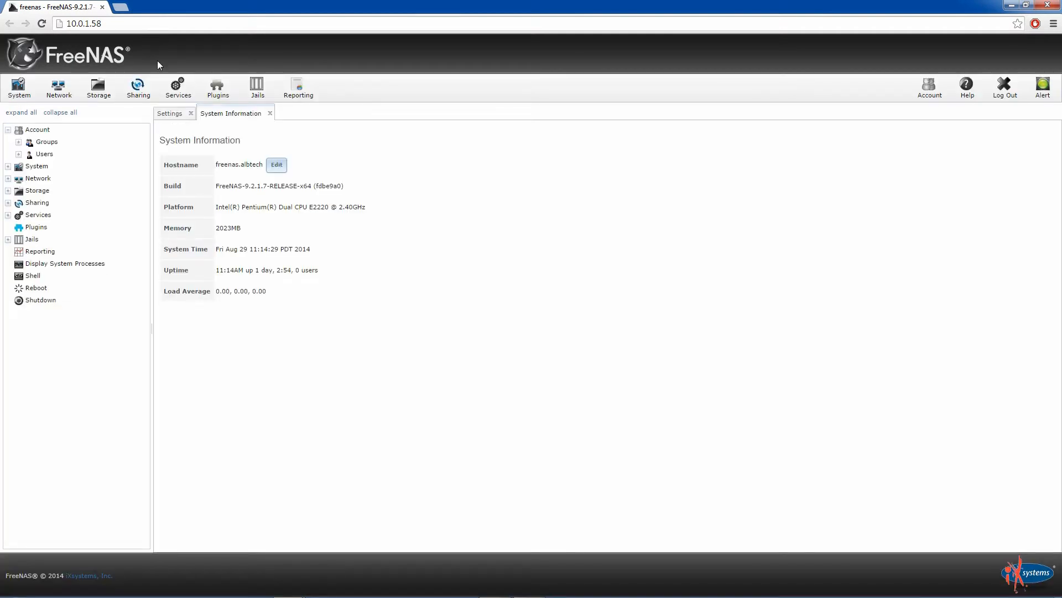
{"action": "left_click", "coordinate": [169, 112]}
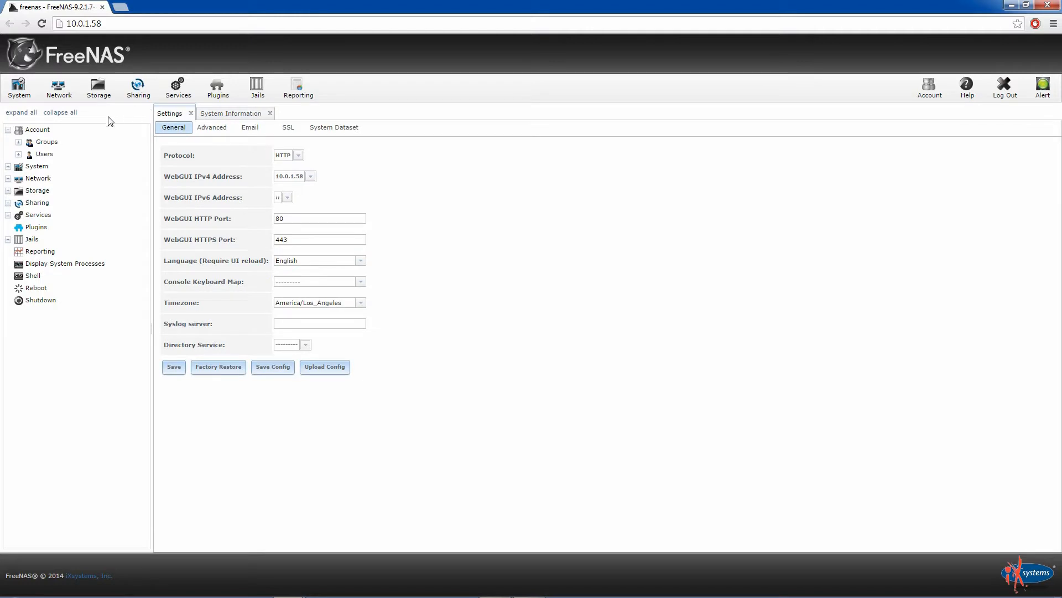
{"action": "left_click", "coordinate": [37, 190]}
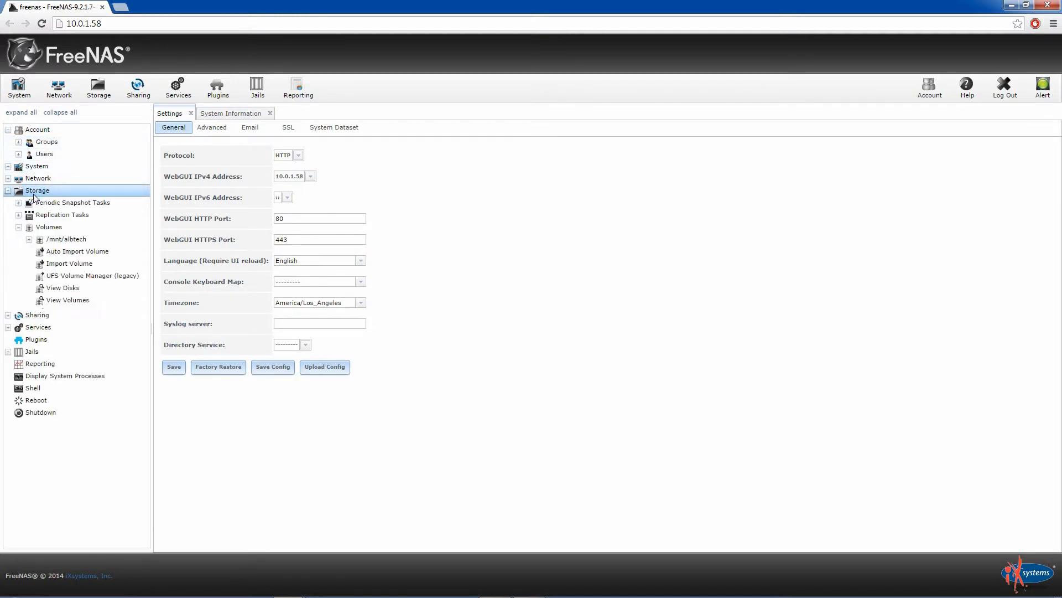
{"action": "left_click", "coordinate": [63, 287]}
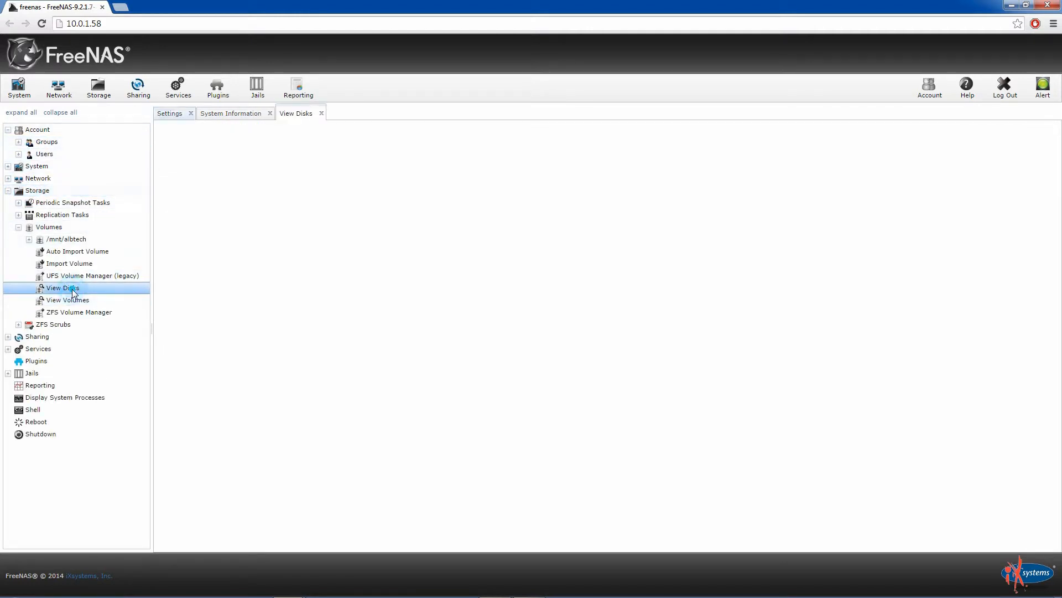
{"action": "left_click", "coordinate": [62, 287]}
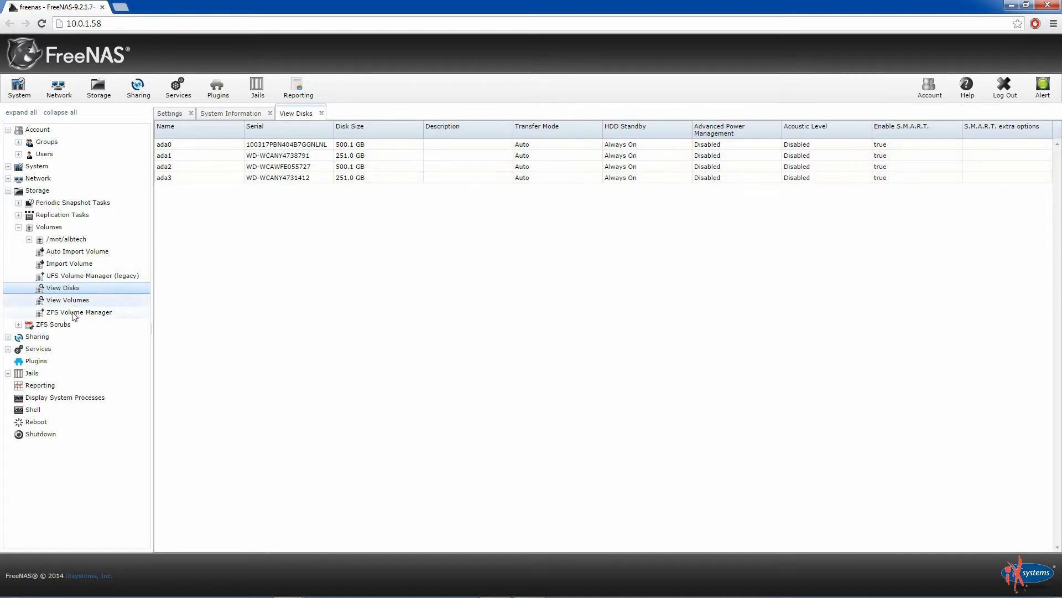
Step: Cancel the ZFS Volume Manager and show the healthy albtech volume with its usage
{"action": "left_click", "coordinate": [78, 312]}
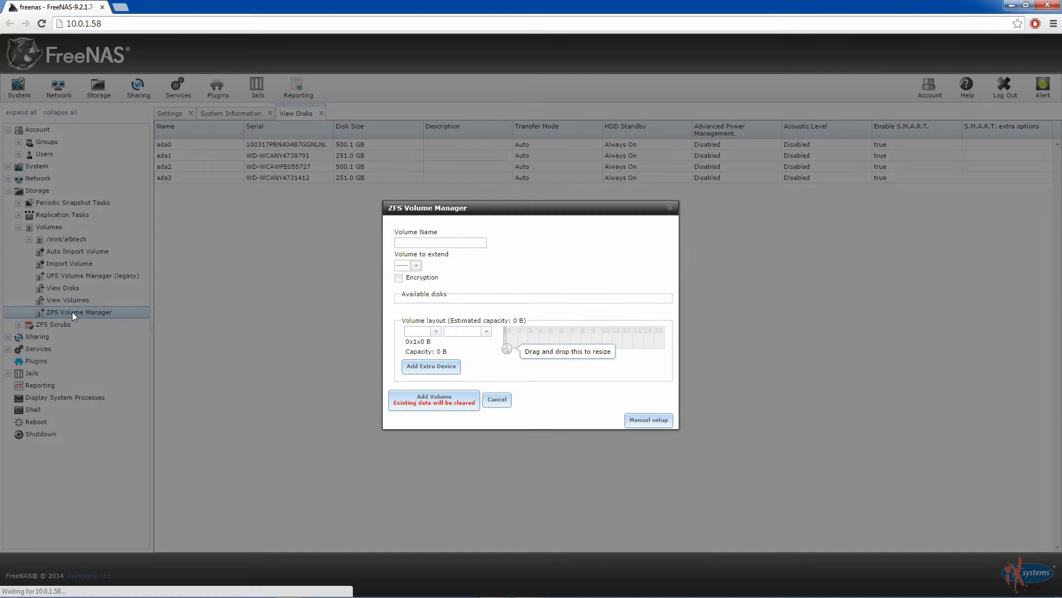
{"action": "left_click", "coordinate": [496, 399]}
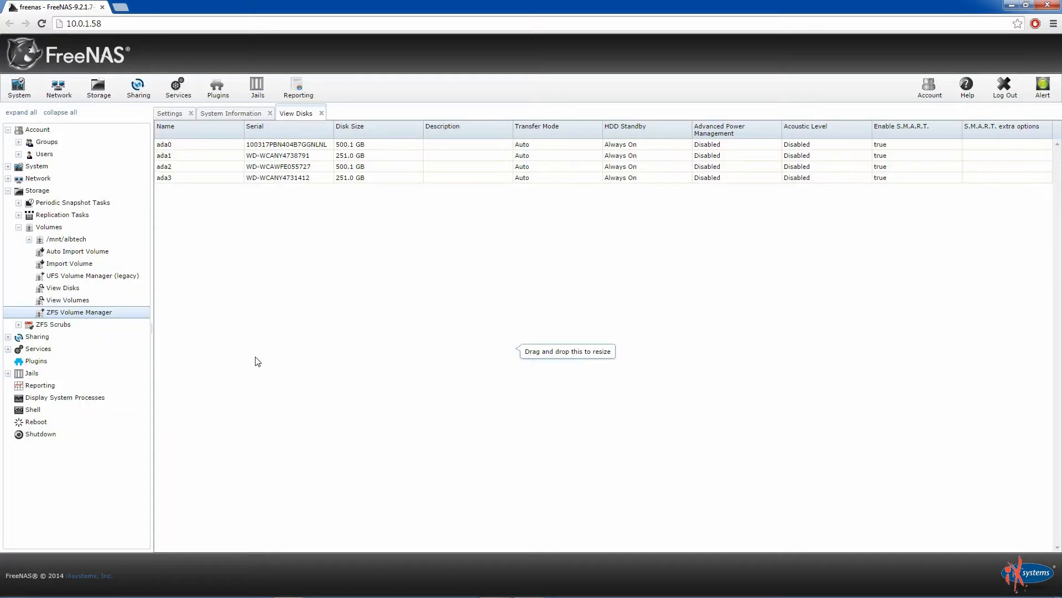
{"action": "left_click", "coordinate": [68, 299]}
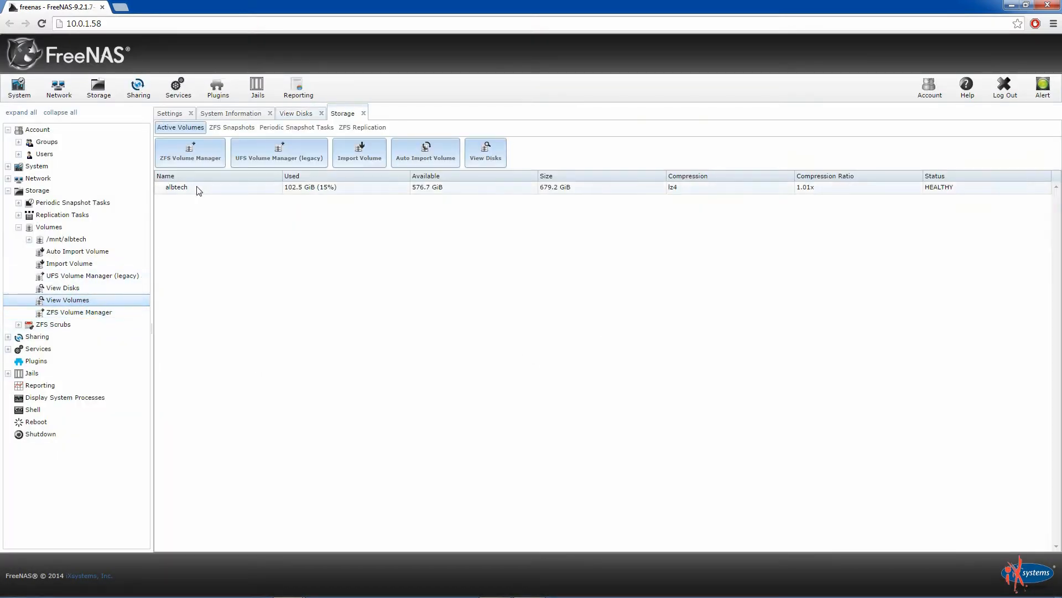
Step: Close the 2.90 GB iLife '11 Properties dialog and show the albtech Z: drive in Computer
{"action": "left_click", "coordinate": [176, 187]}
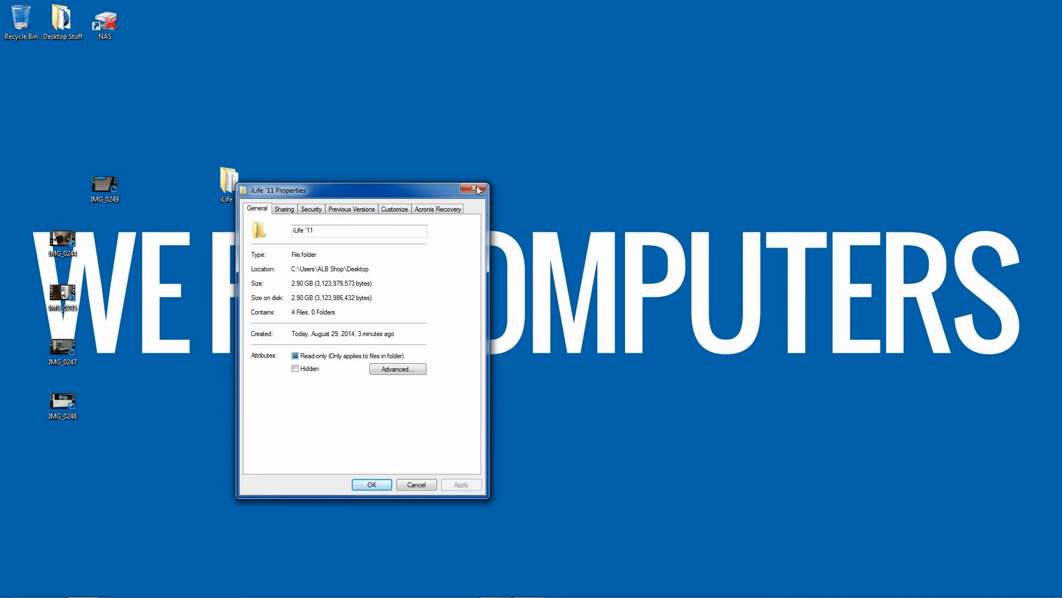
{"action": "left_click", "coordinate": [476, 190]}
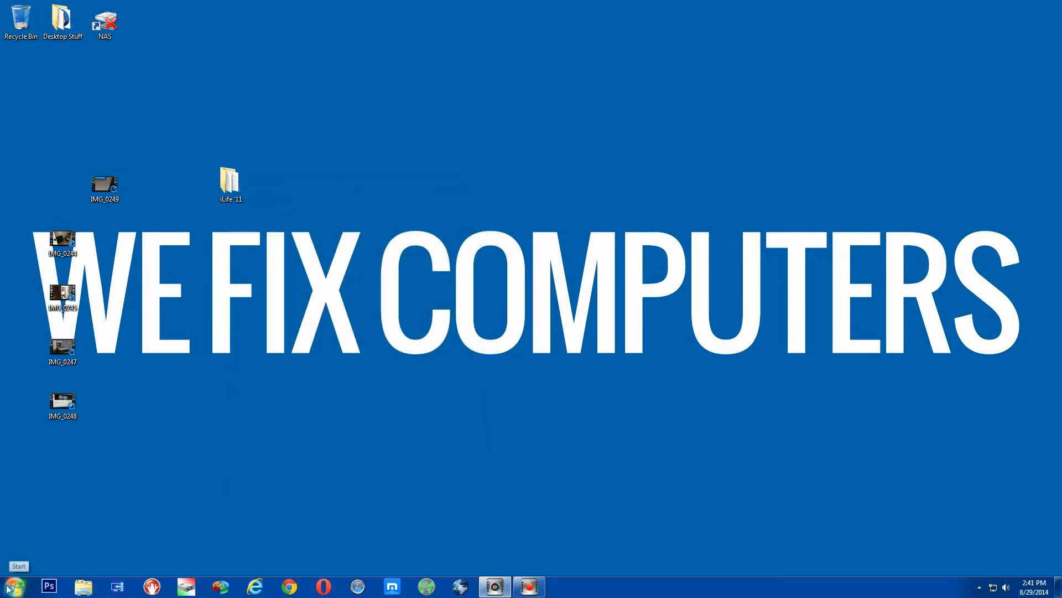
{"action": "left_click", "coordinate": [84, 586]}
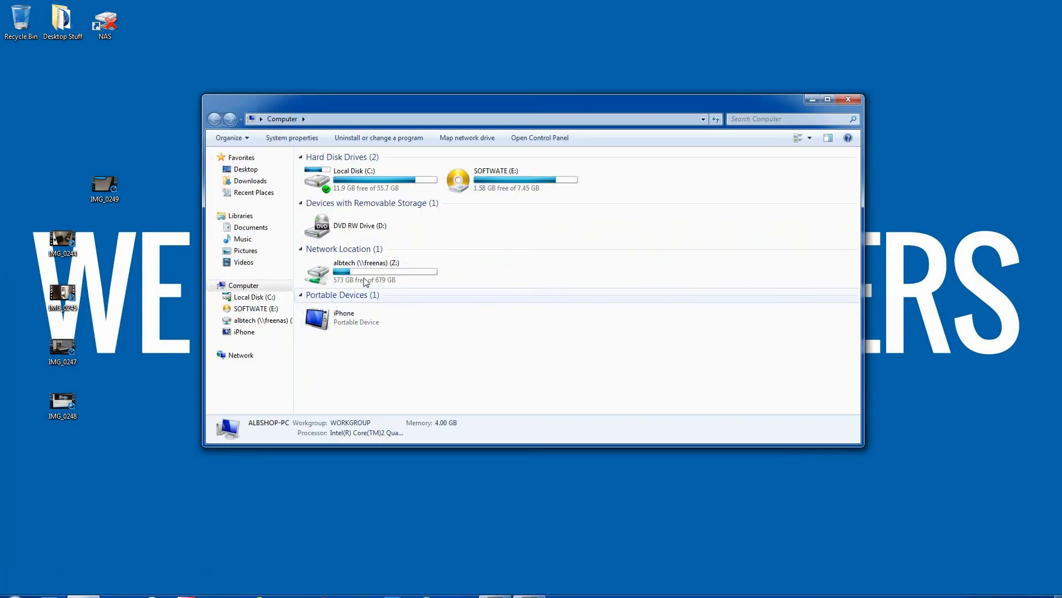
Step: Open the albtech (\\freenas) (Z:) network share in Explorer
{"action": "double_click", "coordinate": [365, 271]}
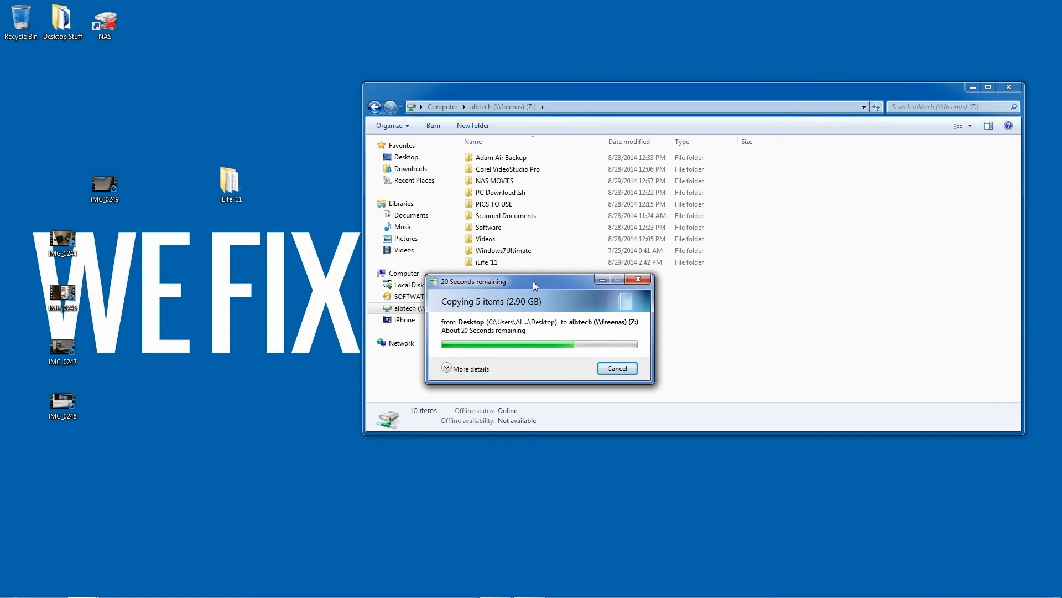
{"action": "mouse_move", "coordinate": [402, 356]}
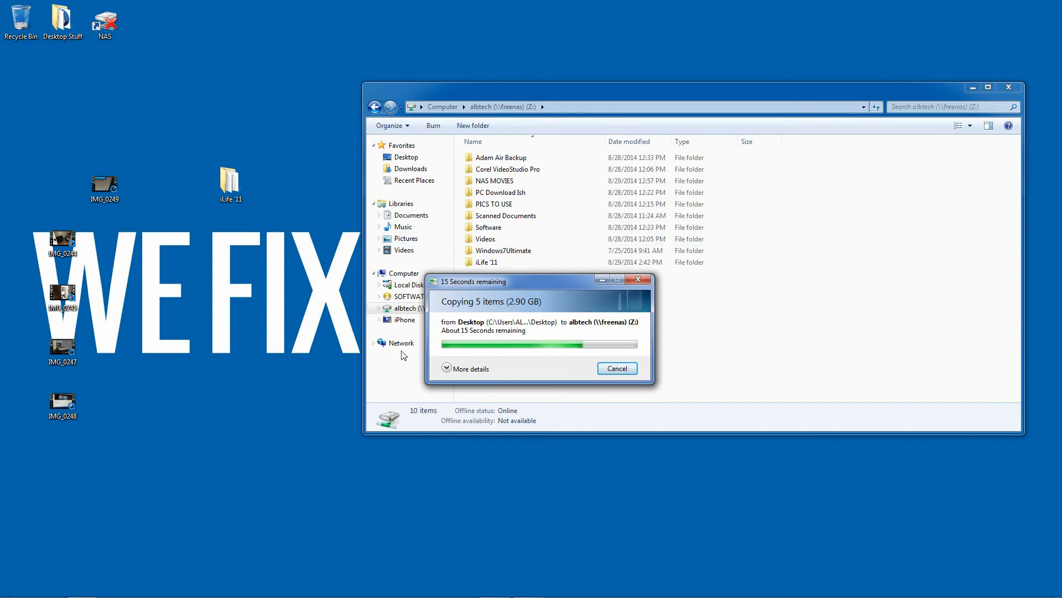